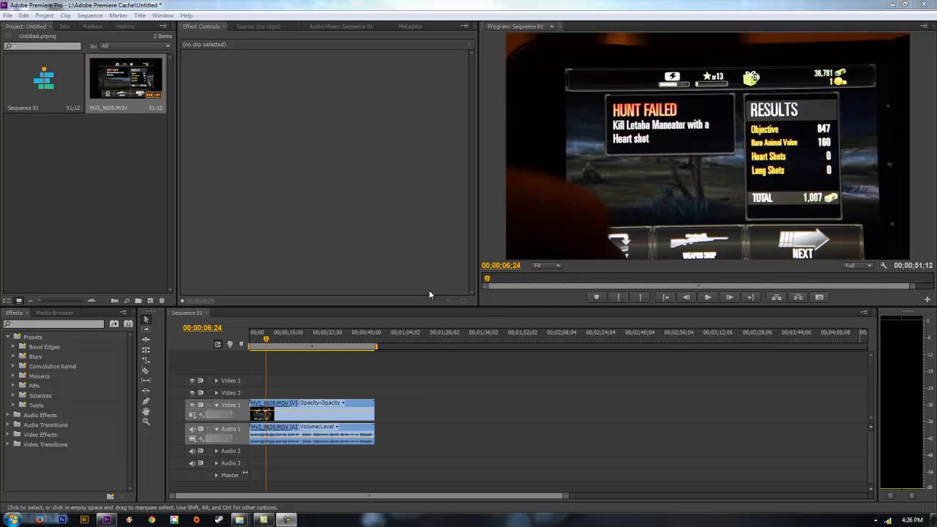
{"action": "mouse_move", "coordinate": [222, 267]}
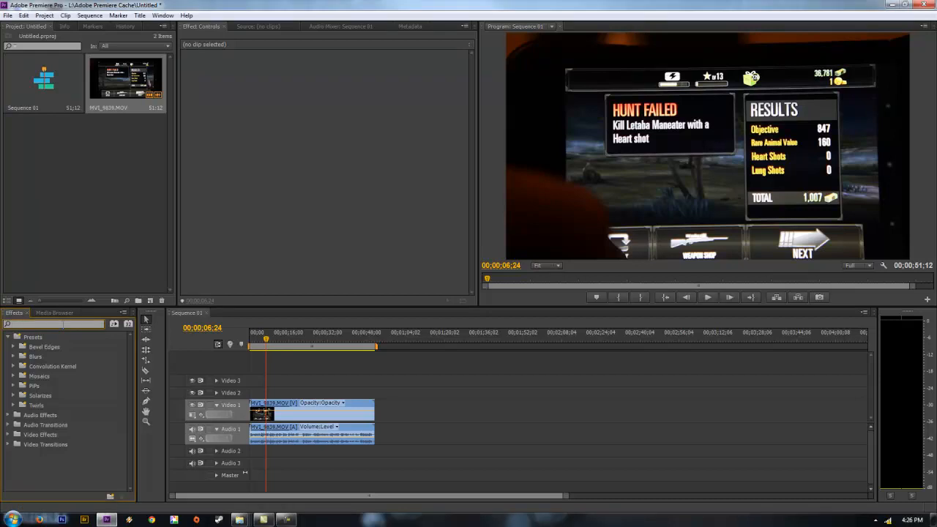
Search the Effects panel for 'warp' to reveal Warp Stabilizer under Distort
{"action": "type", "text": "warp"}
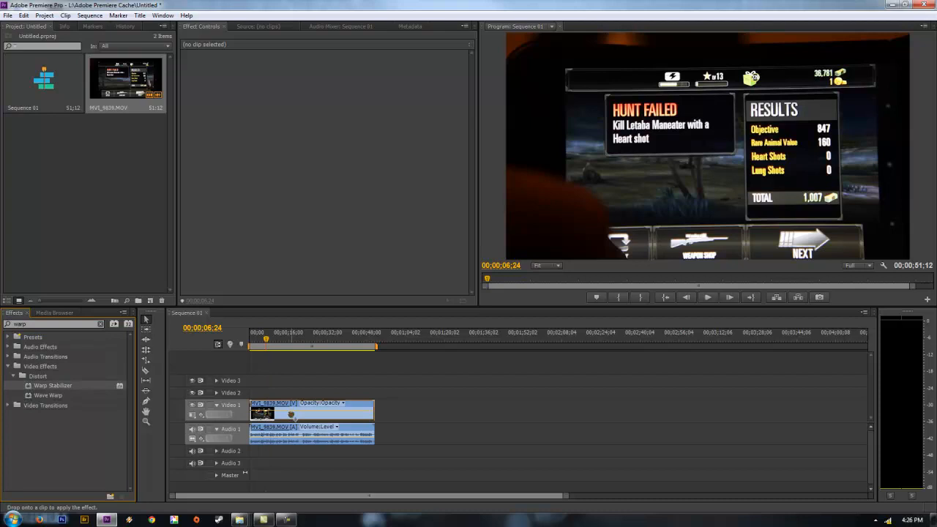
{"action": "double_click", "coordinate": [52, 385]}
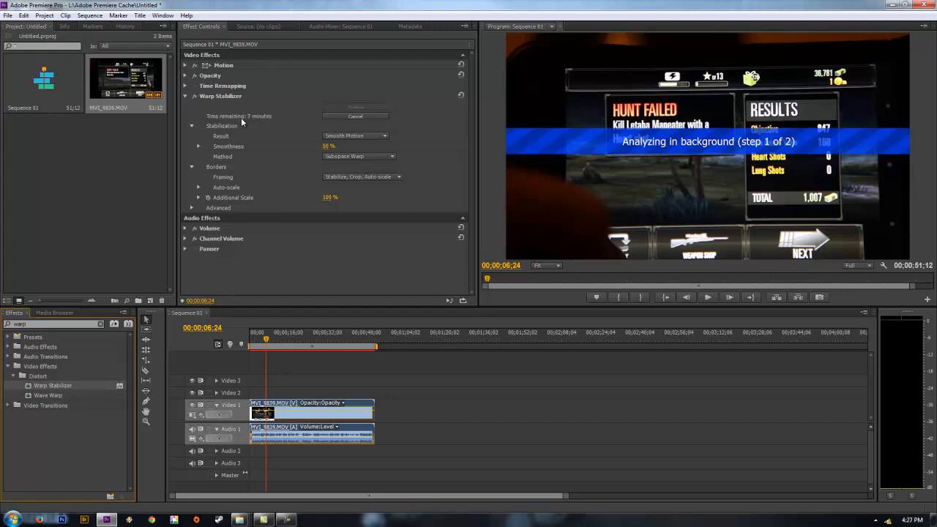
{"action": "mouse_move", "coordinate": [226, 122]}
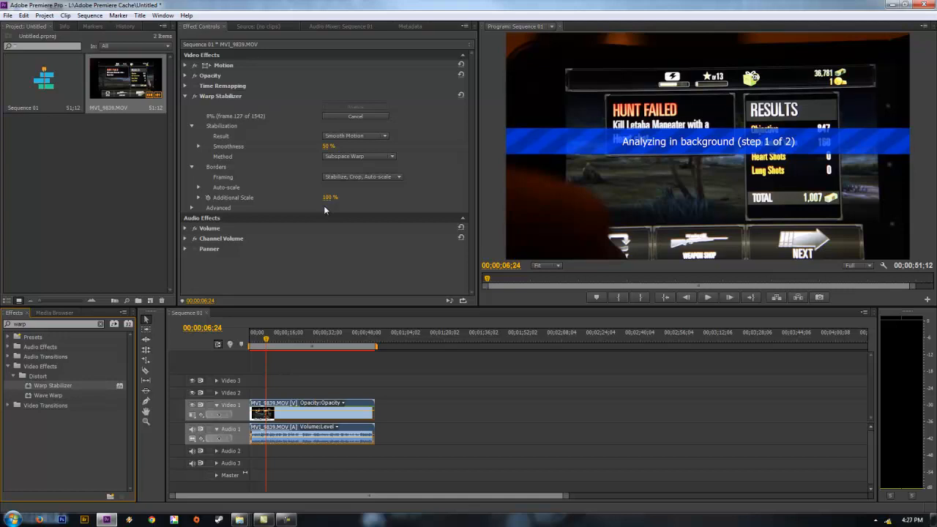
{"action": "mouse_move", "coordinate": [508, 180]}
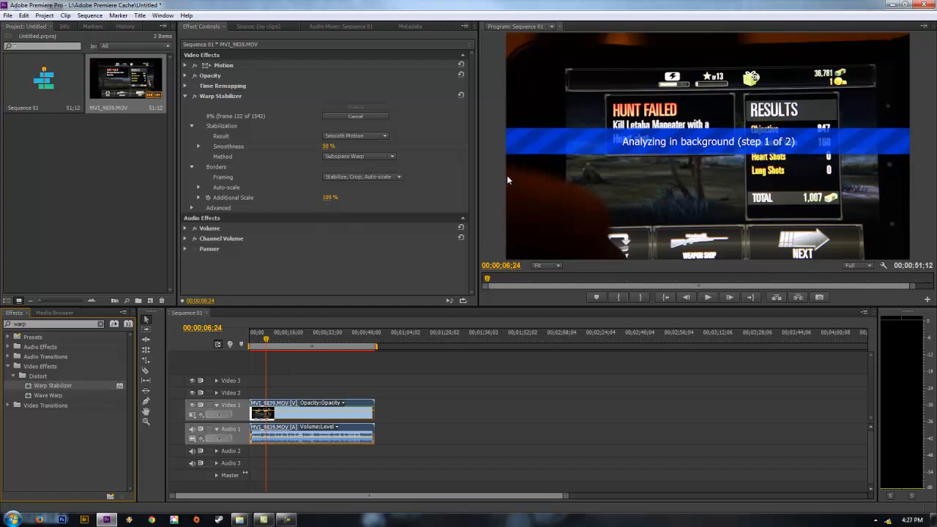
{"action": "mouse_move", "coordinate": [565, 127]}
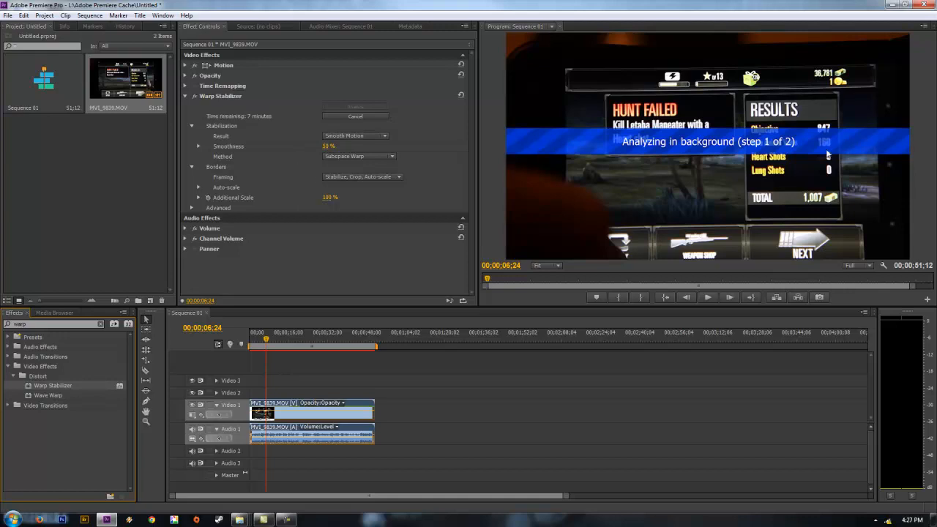
{"action": "mouse_move", "coordinate": [258, 126]}
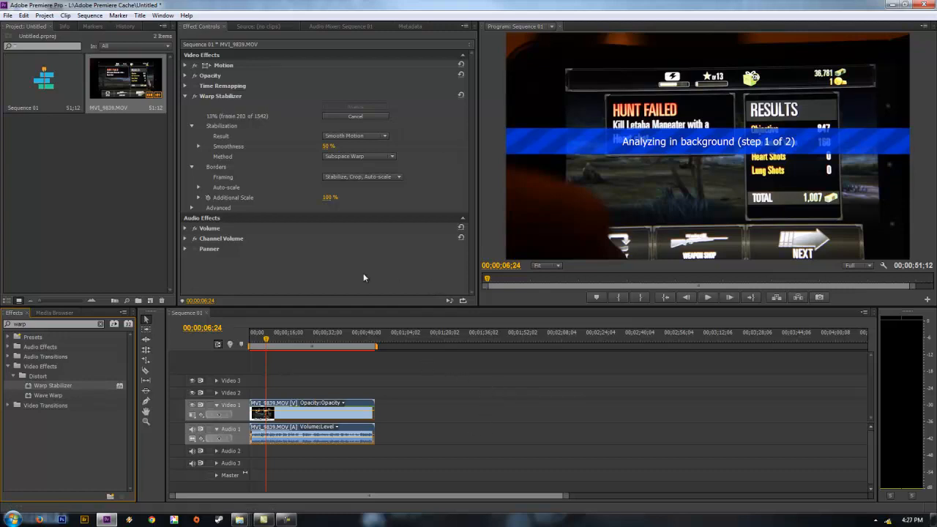
{"action": "mouse_move", "coordinate": [379, 264]}
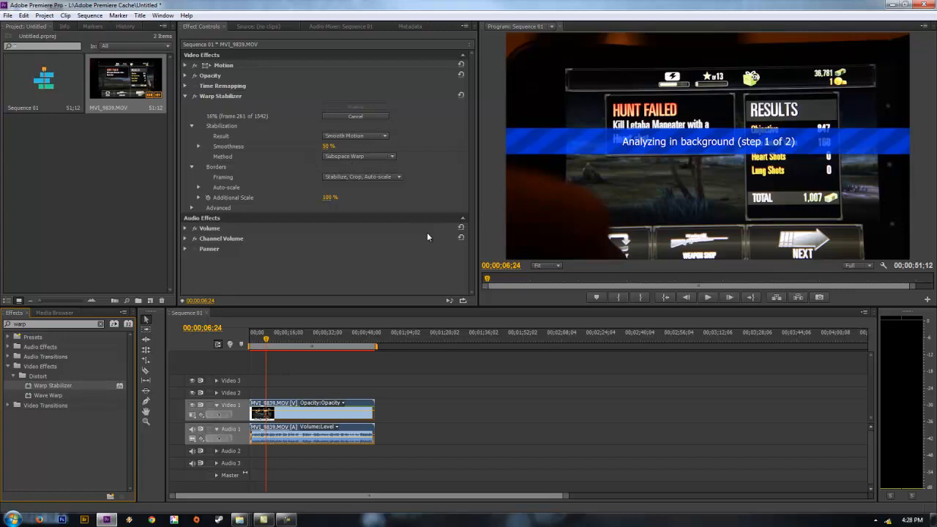
{"action": "mouse_move", "coordinate": [461, 237]}
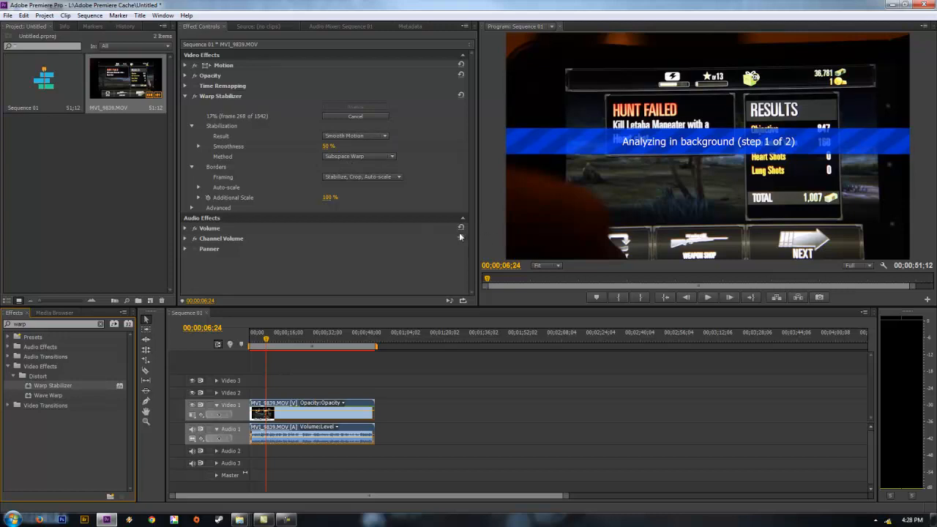
{"action": "mouse_move", "coordinate": [270, 155]}
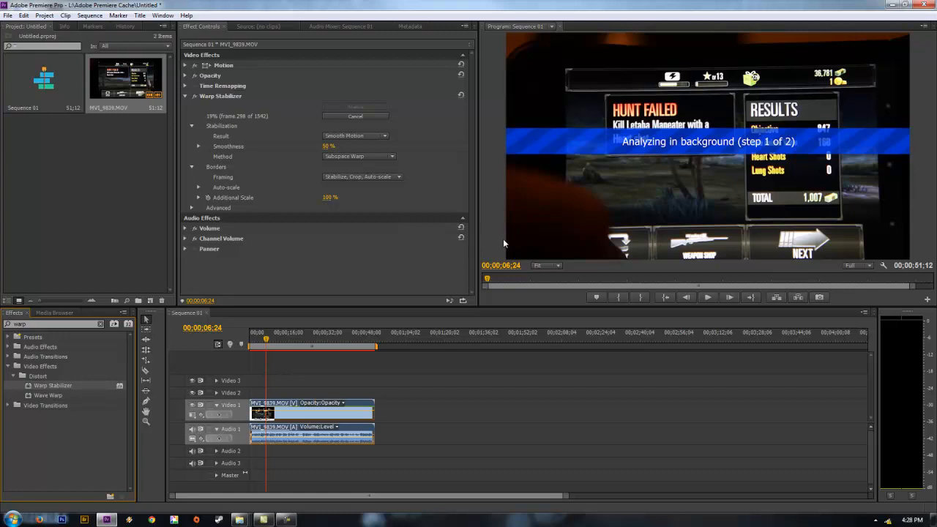
{"action": "mouse_move", "coordinate": [600, 235]}
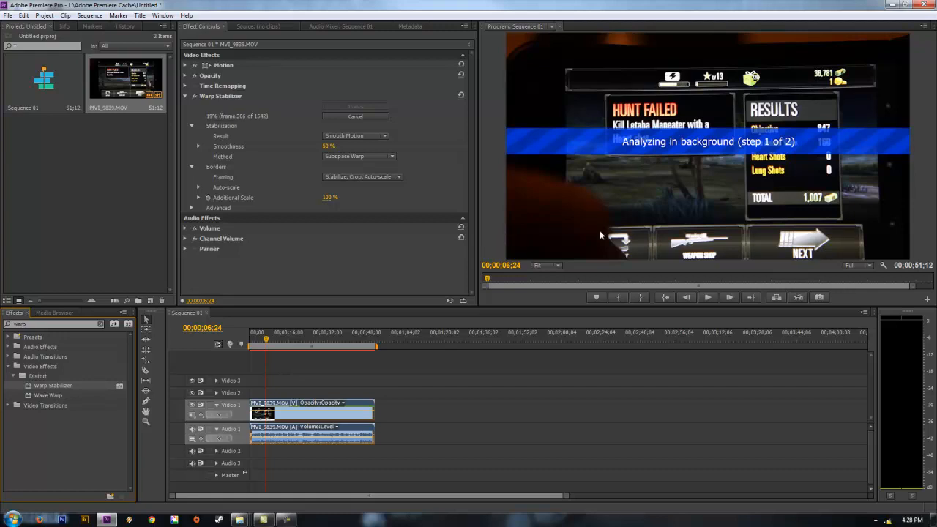